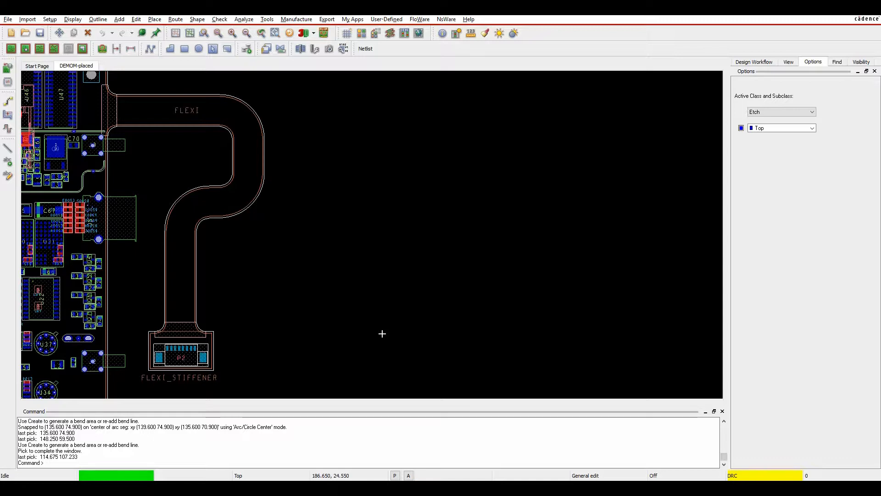
mouse_move(383, 334)
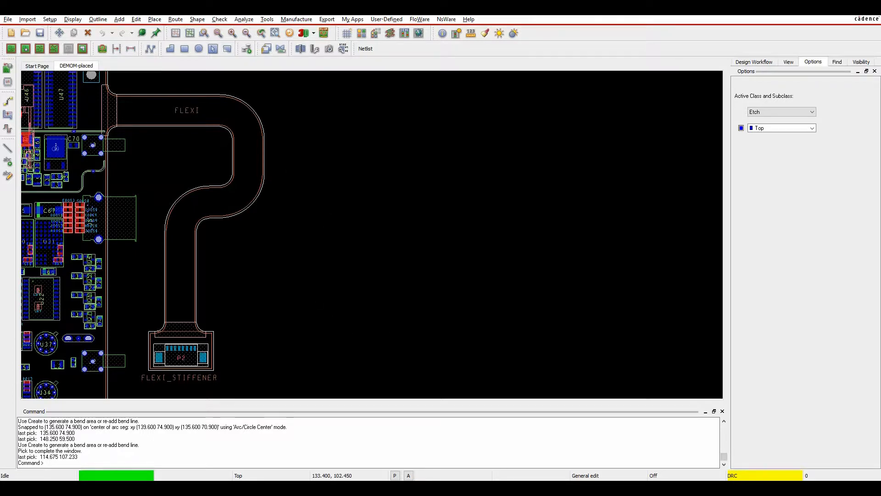
- Launch the bend area create command to open the Create Bend Area form with BEND_1
click(50, 18)
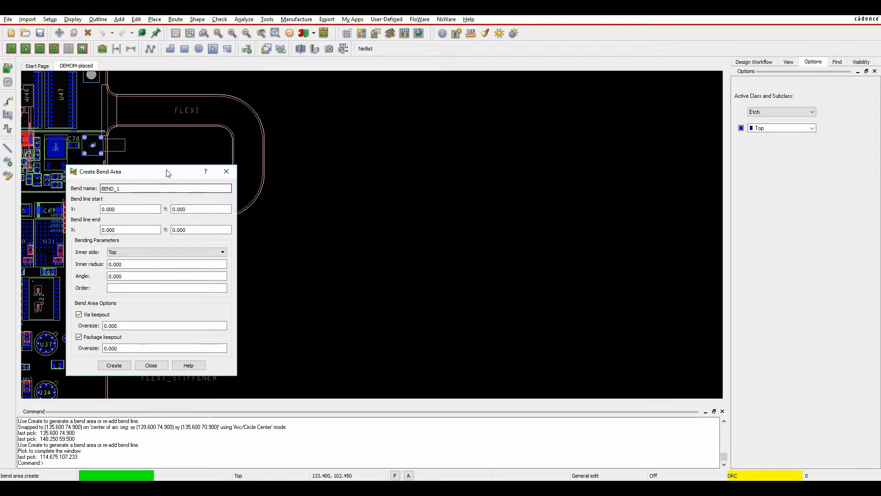
- Draw BEND_1's bend line from the snapped upper arc center across the upper curve
drag(140, 171, 391, 154)
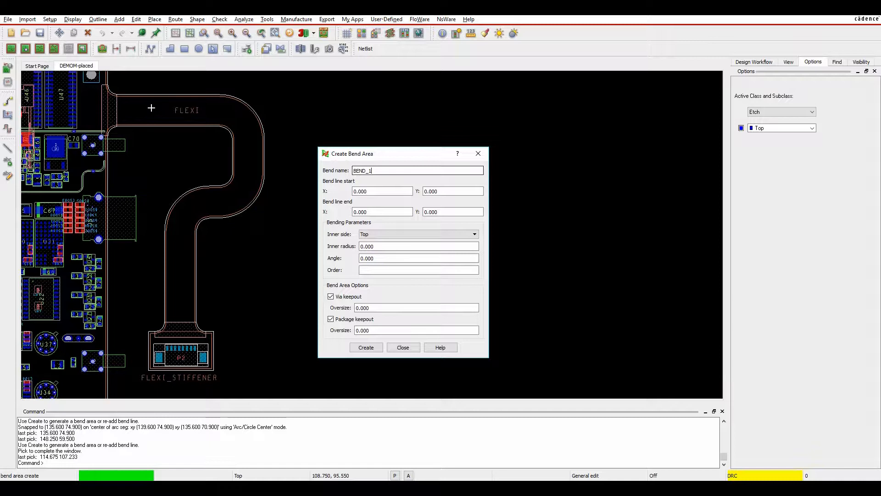
mouse_move(223, 138)
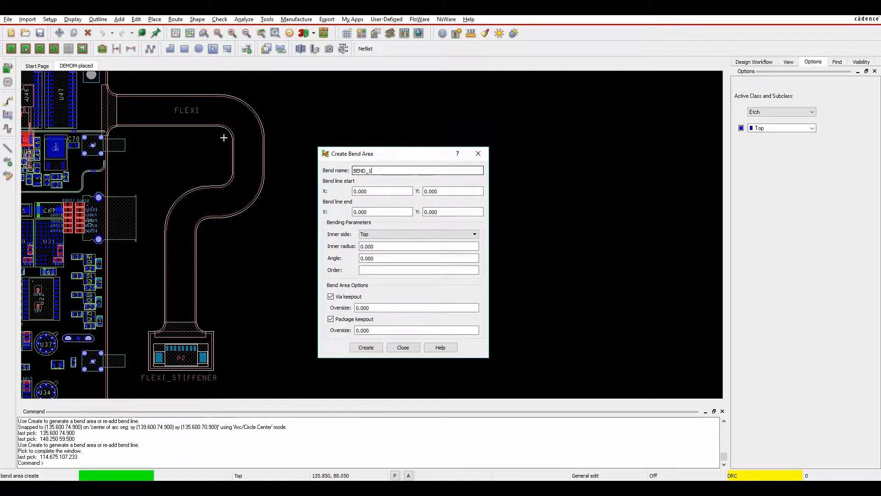
mouse_move(213, 173)
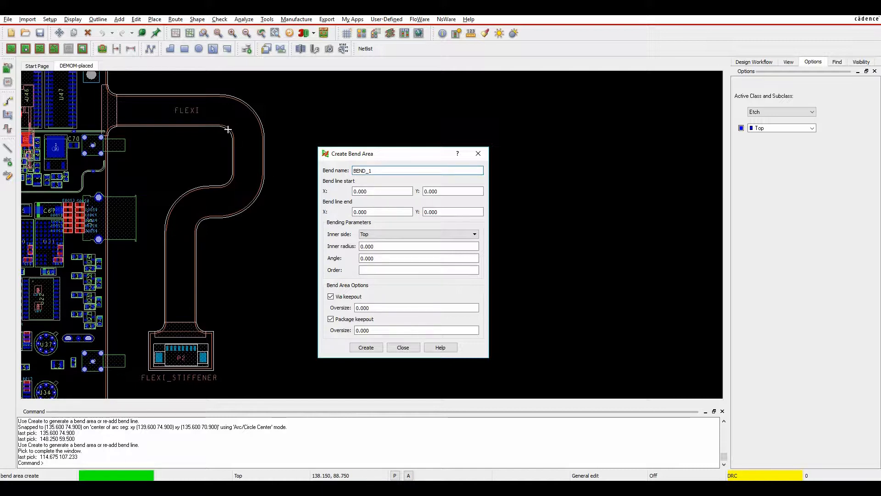
click(382, 191)
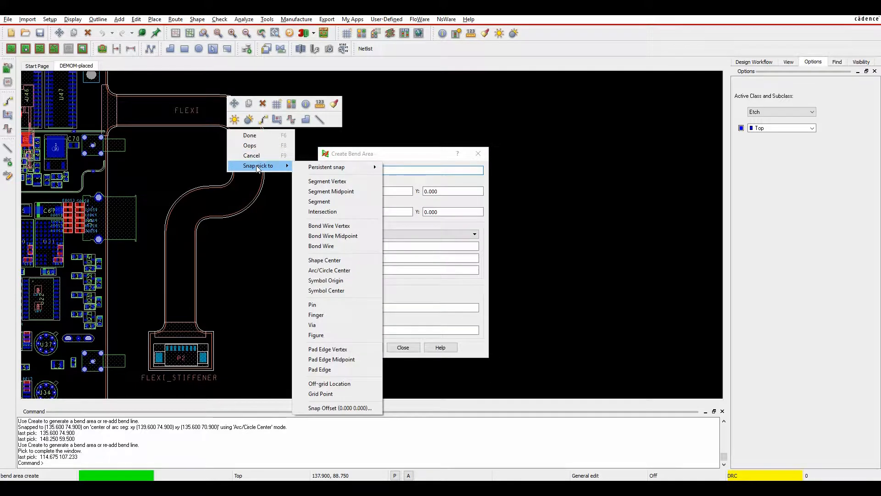
click(329, 270)
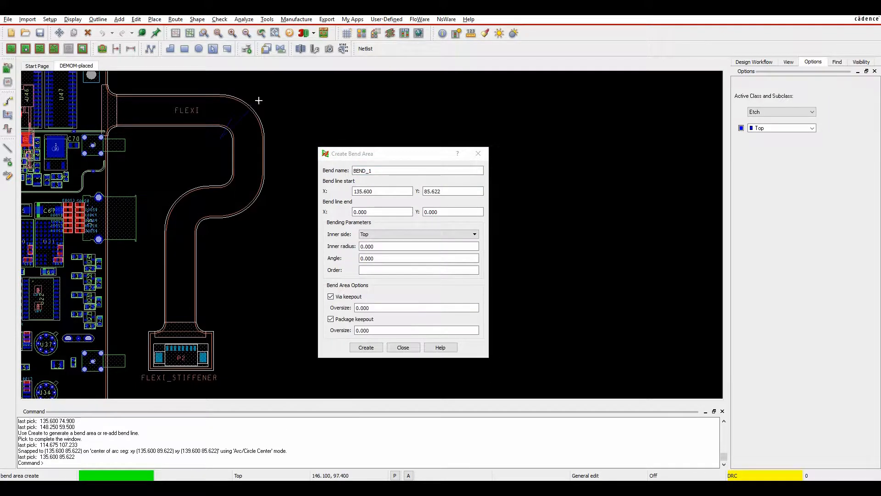
mouse_move(264, 90)
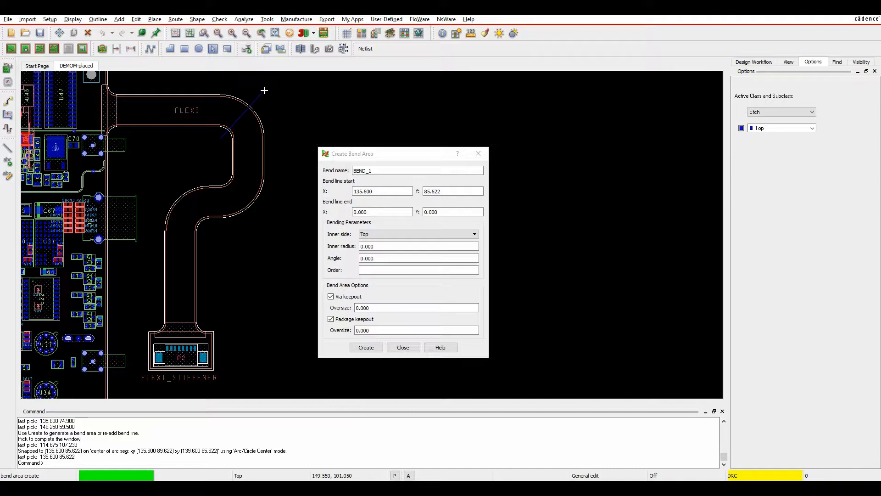
mouse_move(271, 95)
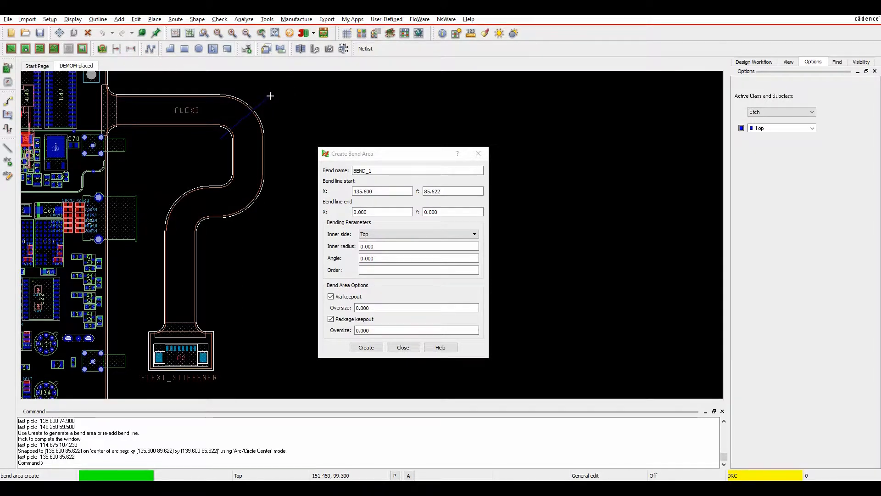
mouse_move(269, 95)
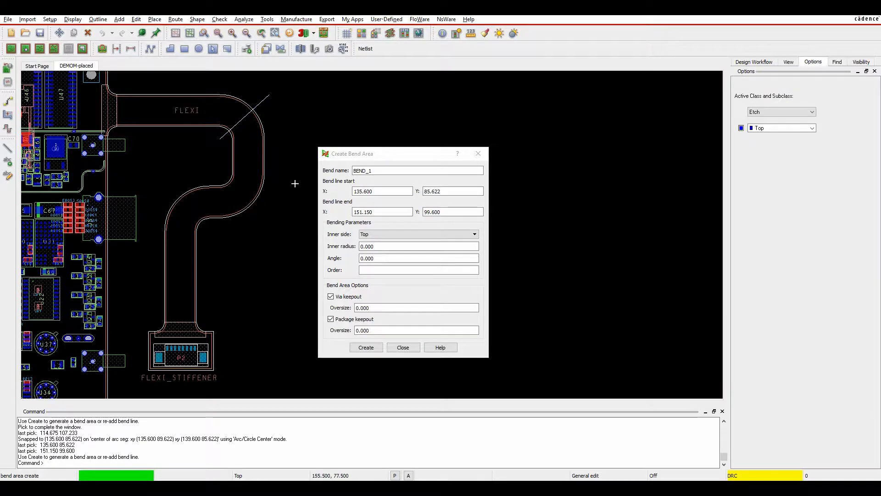
click(418, 233)
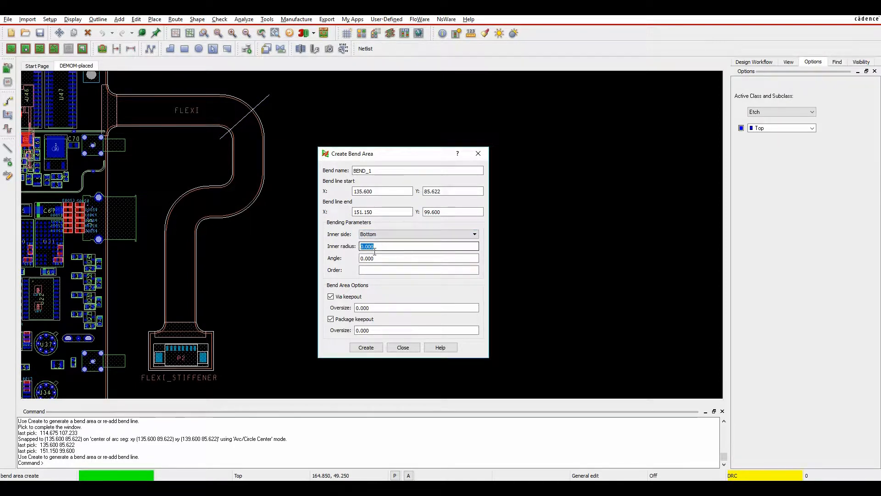
- Give BEND_1 inner radius 4, 180° angle and bottom inner side, then create it
text(4)
click(419, 258)
text(180)
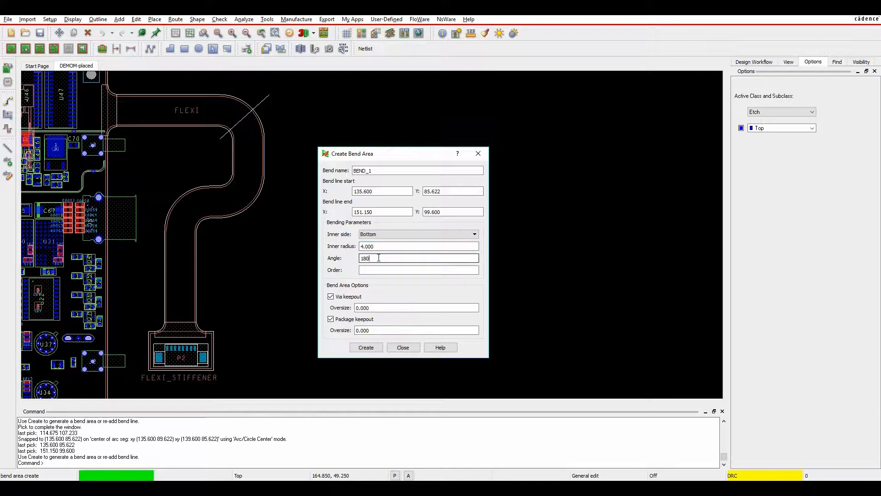
key(Tab)
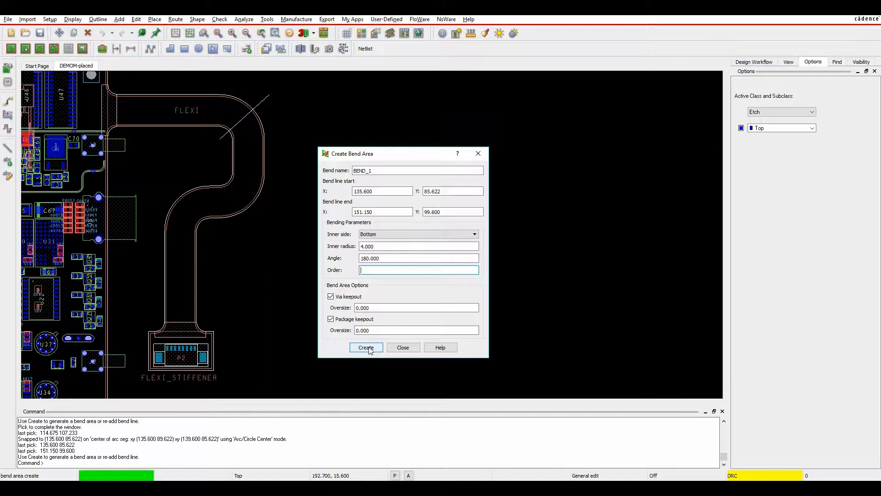
mouse_move(366, 299)
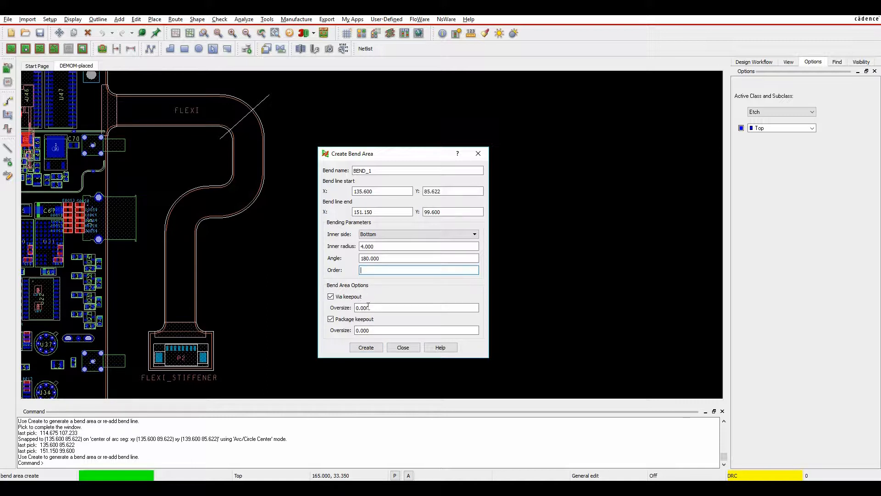
click(365, 347)
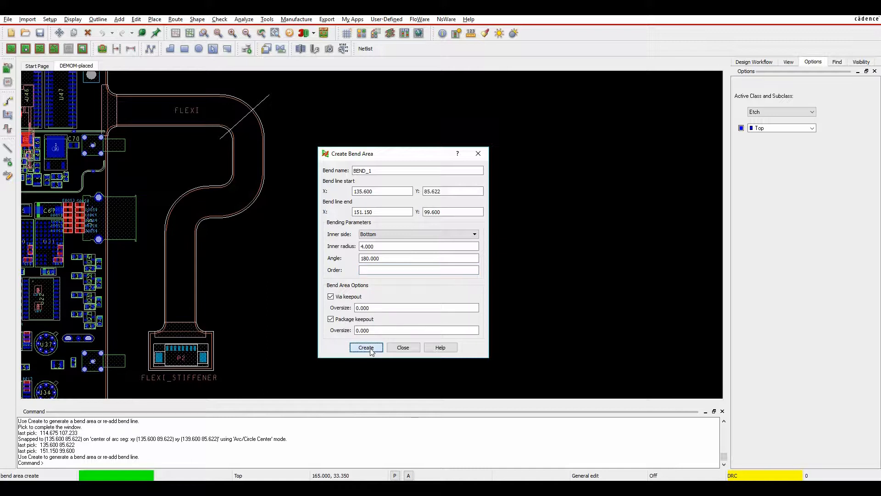
click(365, 347)
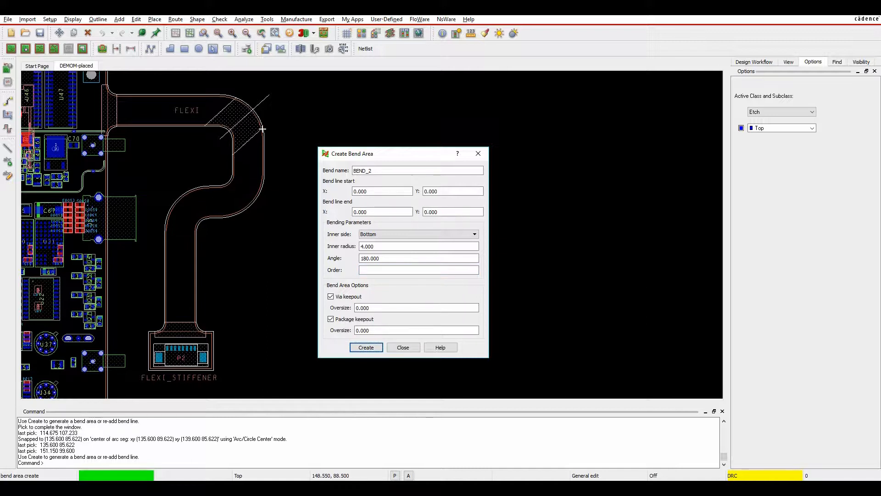
mouse_move(266, 137)
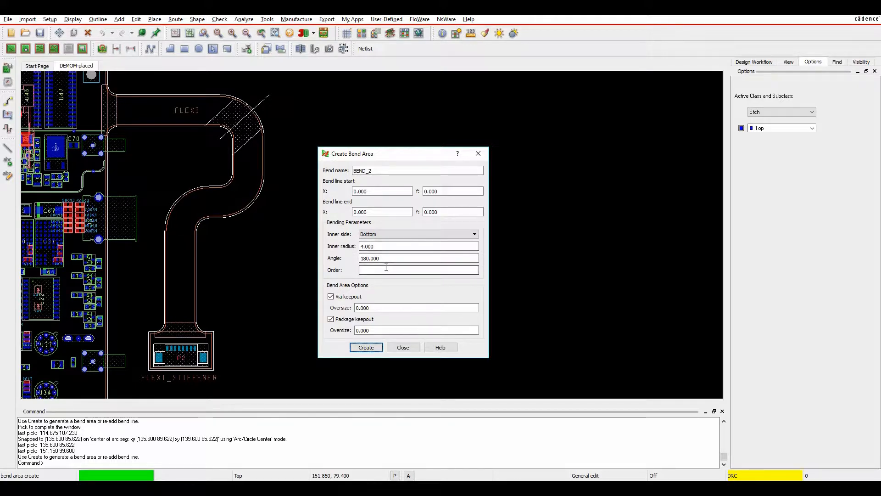
- Draw BEND_2's bend line from the lower arc center across the lower curve
click(402, 347)
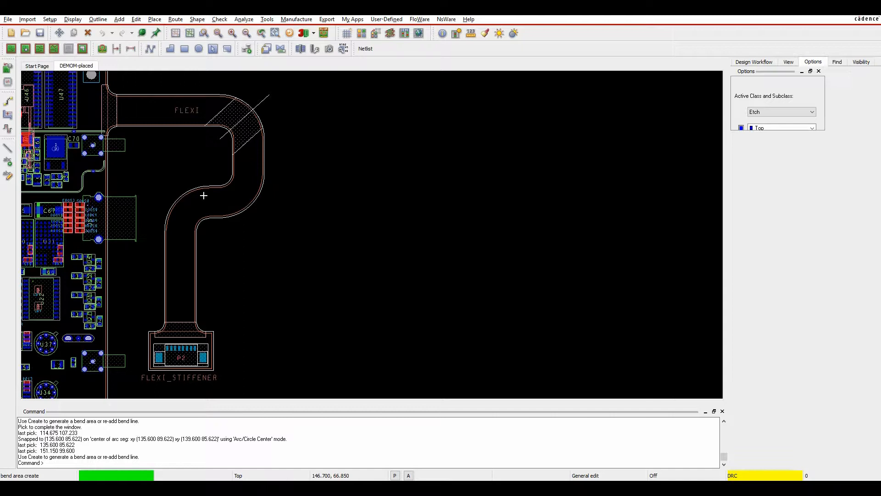
right_click(203, 195)
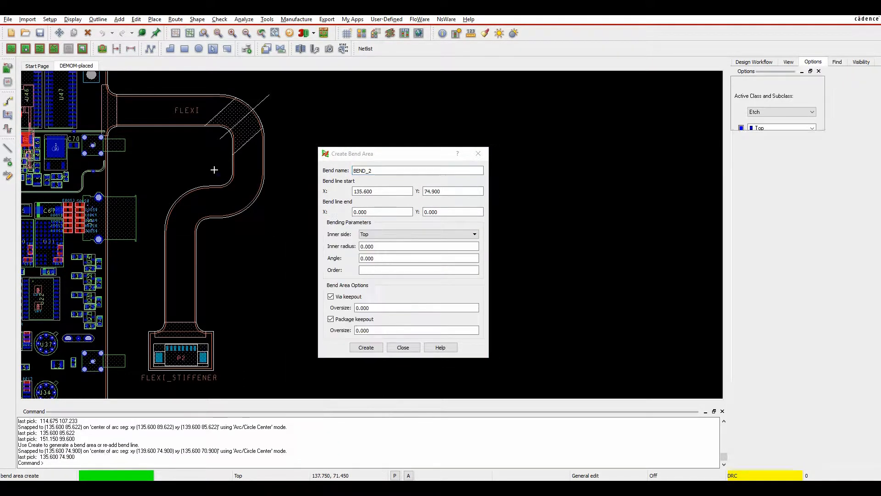
mouse_move(261, 218)
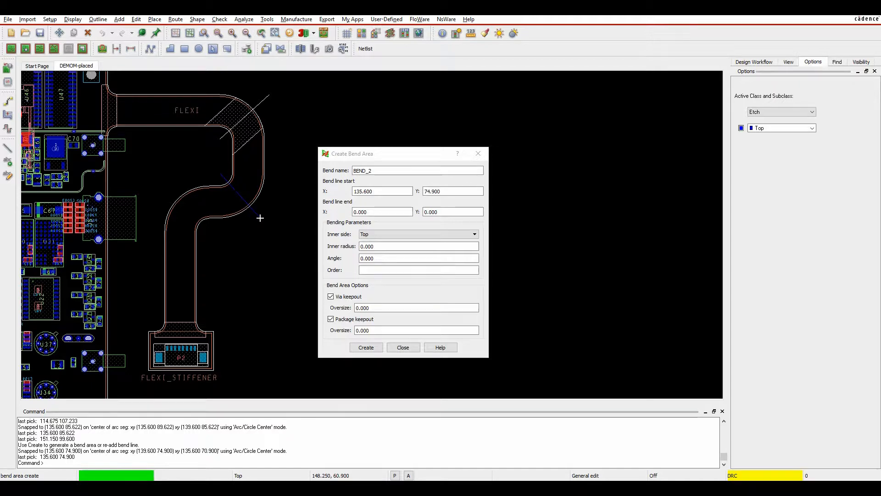
click(258, 218)
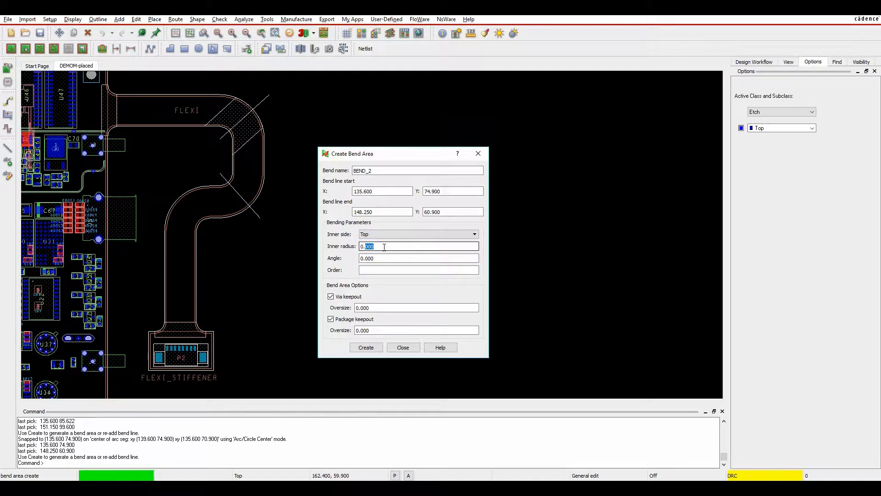
- Set BEND_2 to inner radius 4 and 180°, create it, and close the form
text(4)
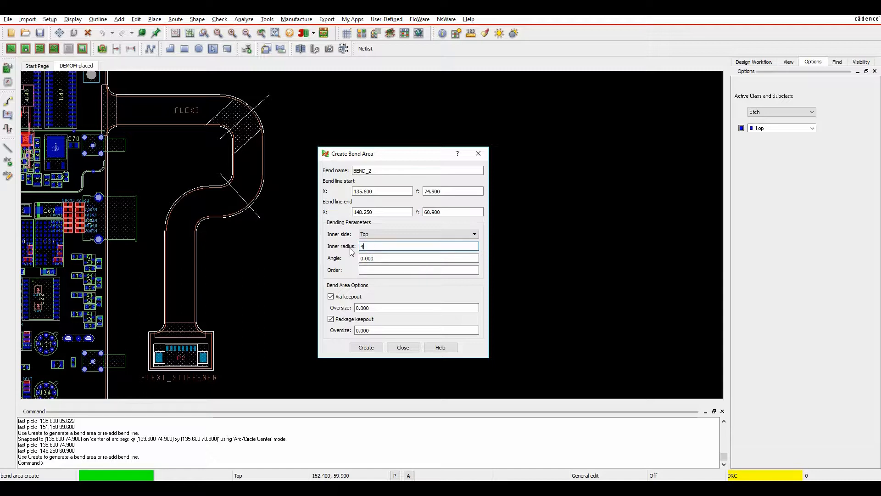
key(Tab)
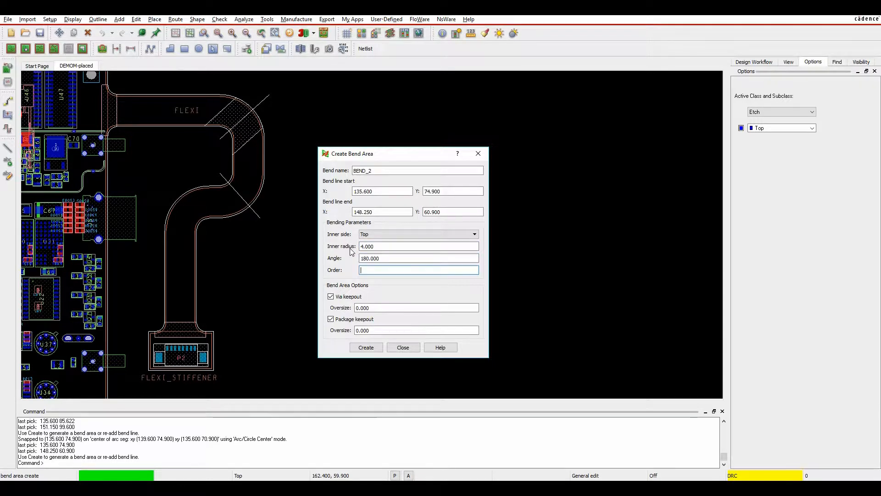
click(365, 347)
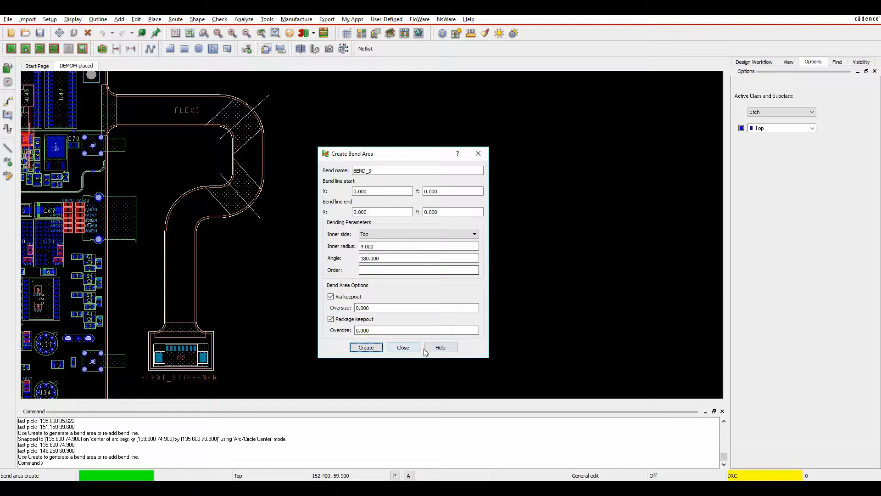
click(403, 347)
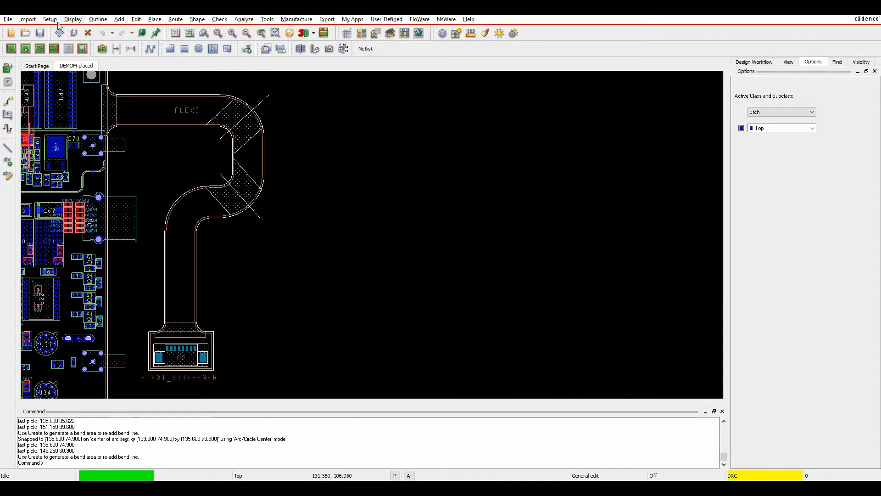
click(49, 18)
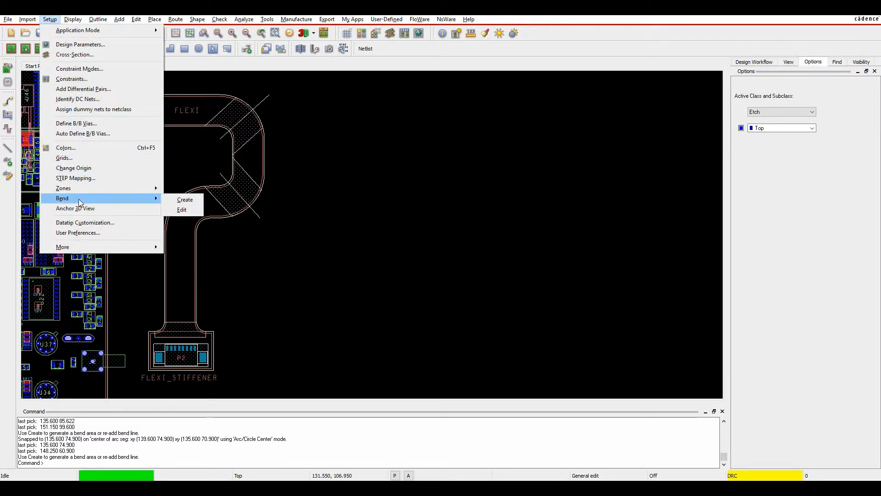
click(182, 210)
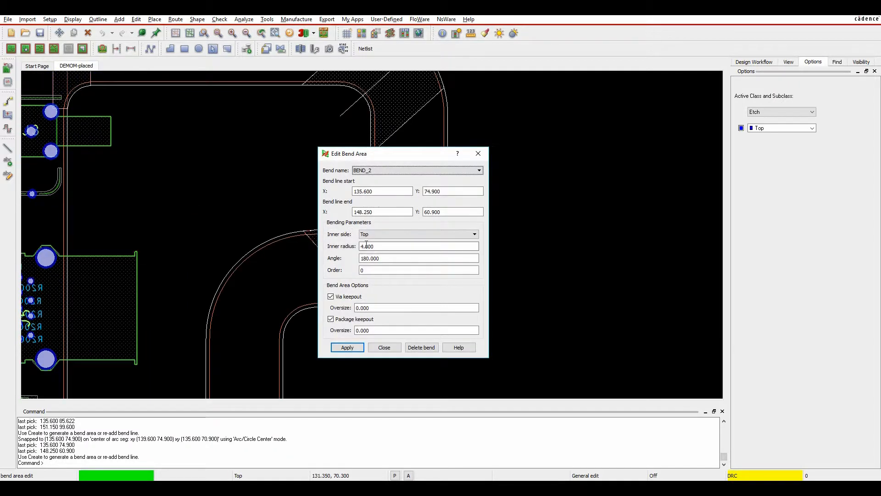
drag(349, 153, 444, 147)
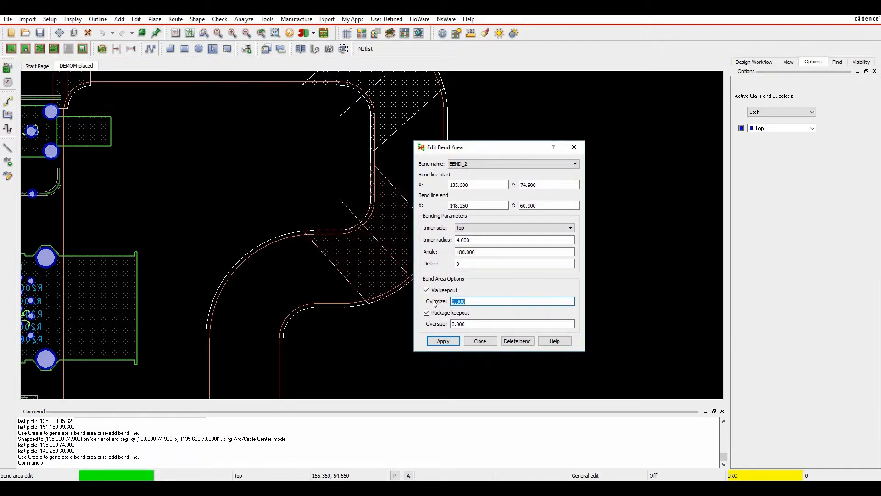
text(2.000)
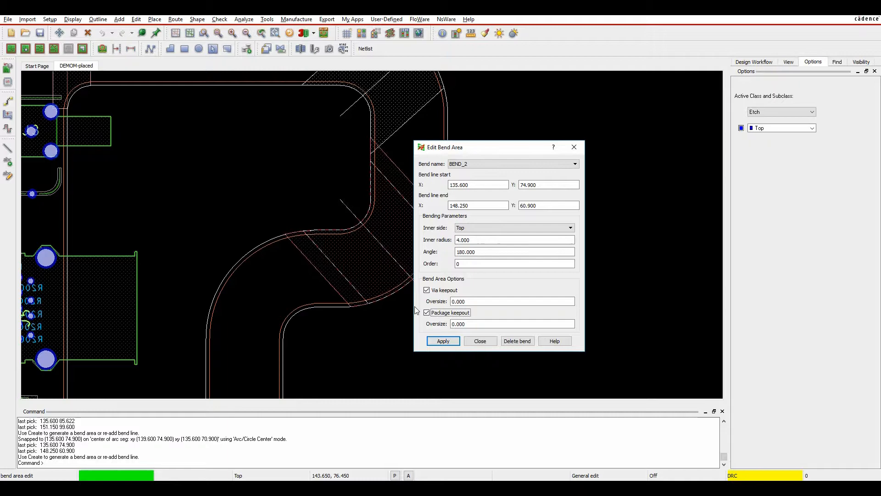
click(479, 340)
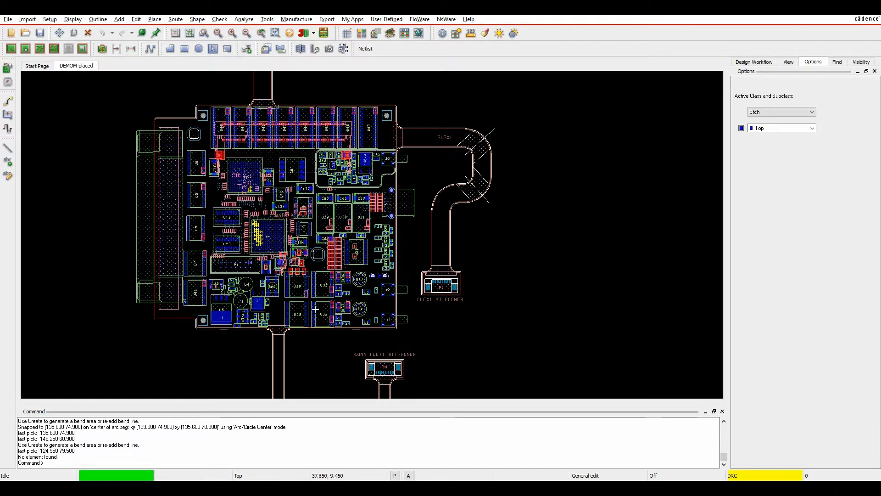
mouse_move(450, 265)
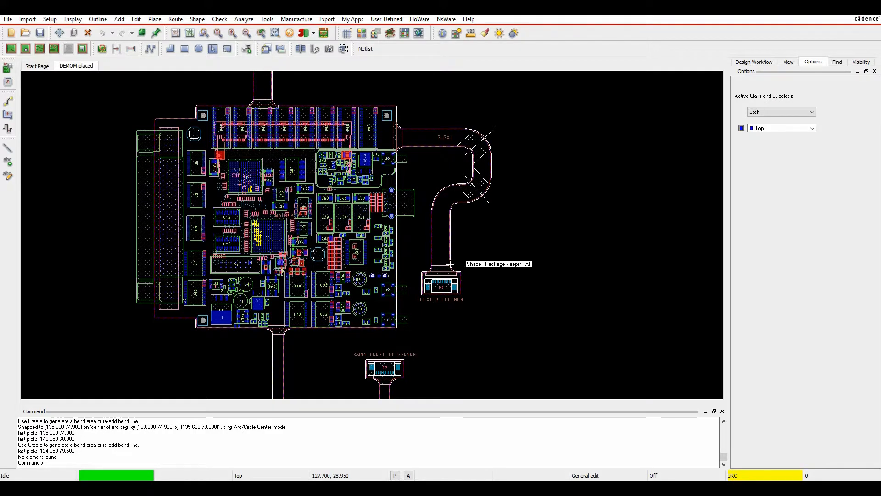
mouse_move(433, 232)
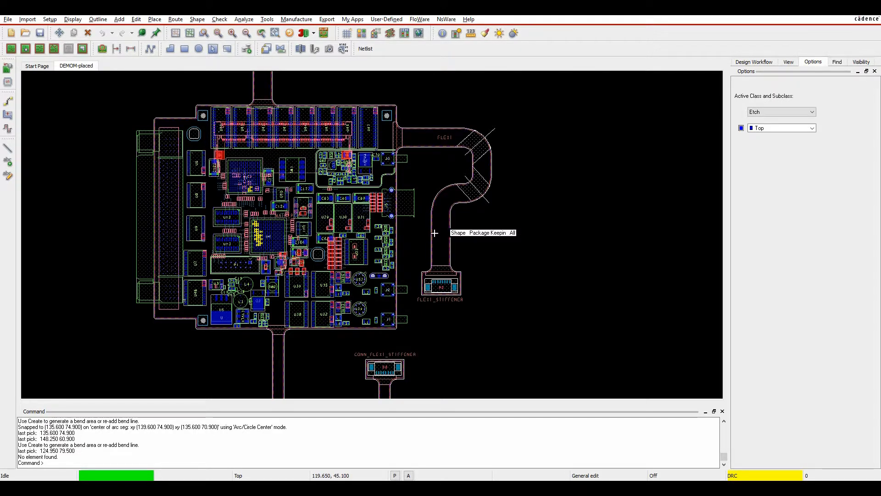
mouse_move(432, 232)
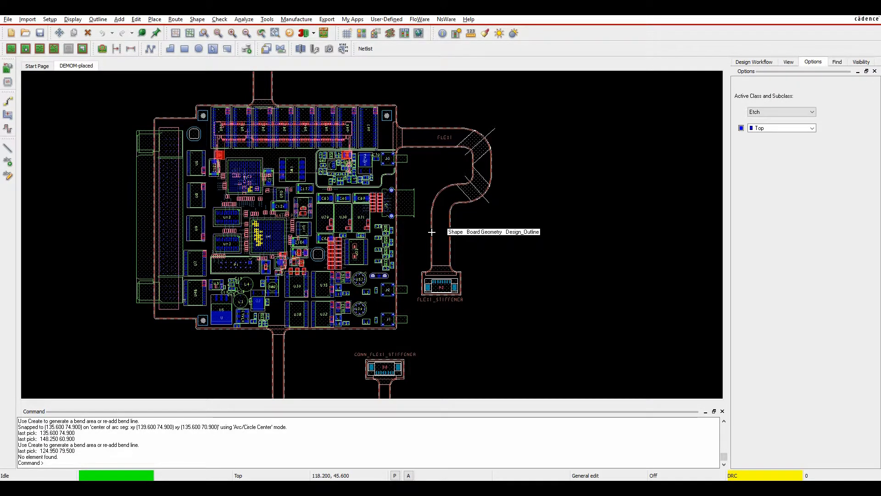
mouse_move(511, 268)
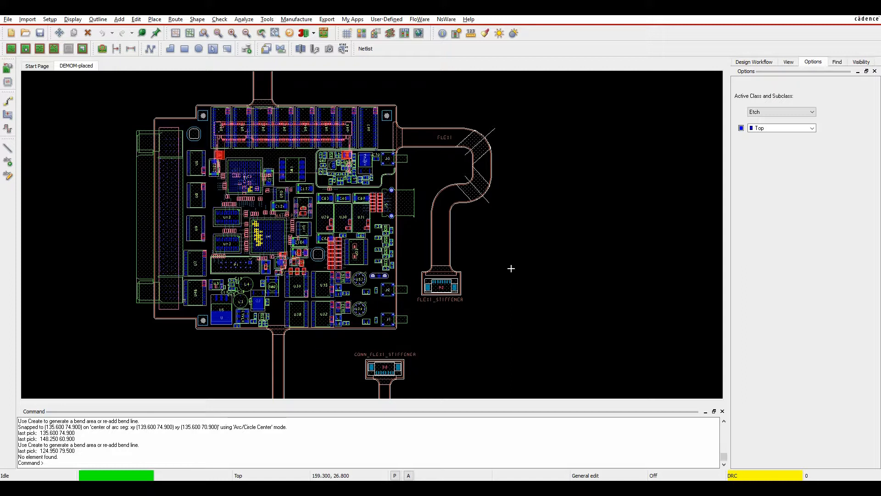
mouse_move(489, 325)
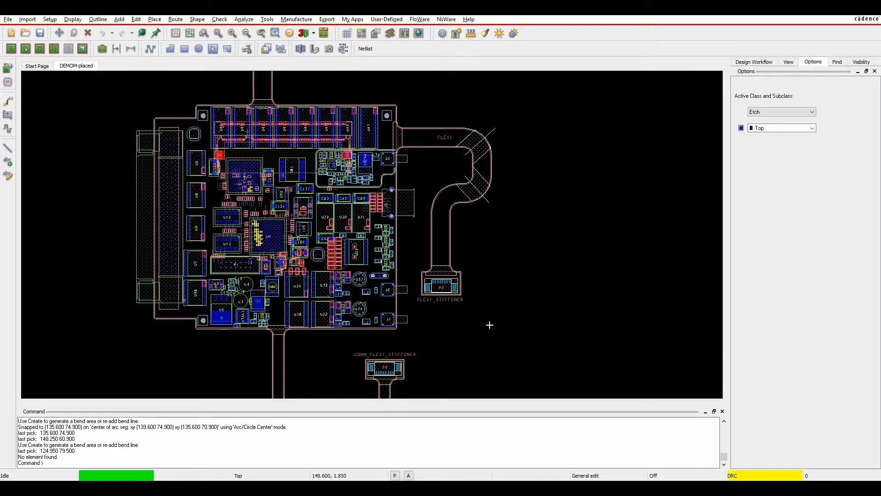
mouse_move(372, 131)
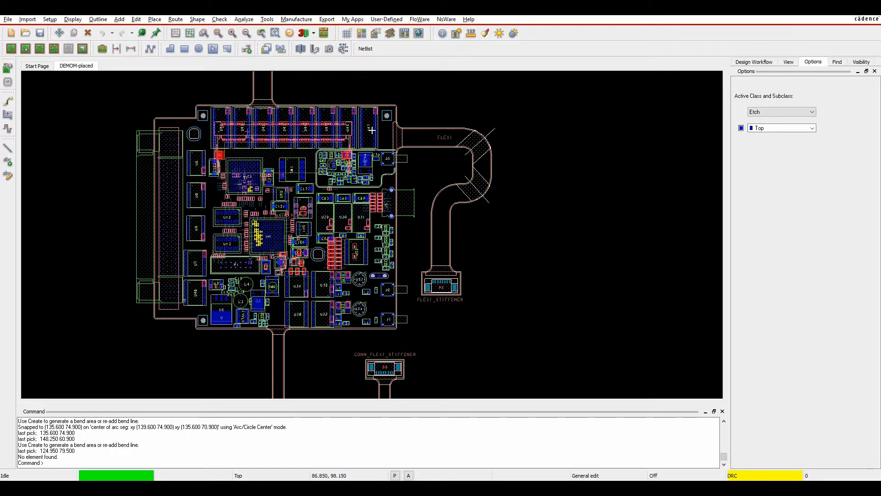
mouse_move(398, 145)
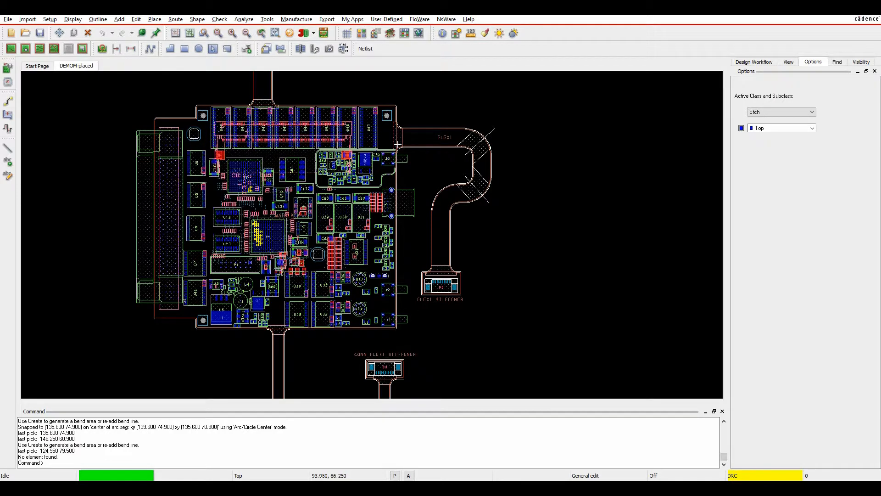
mouse_move(498, 164)
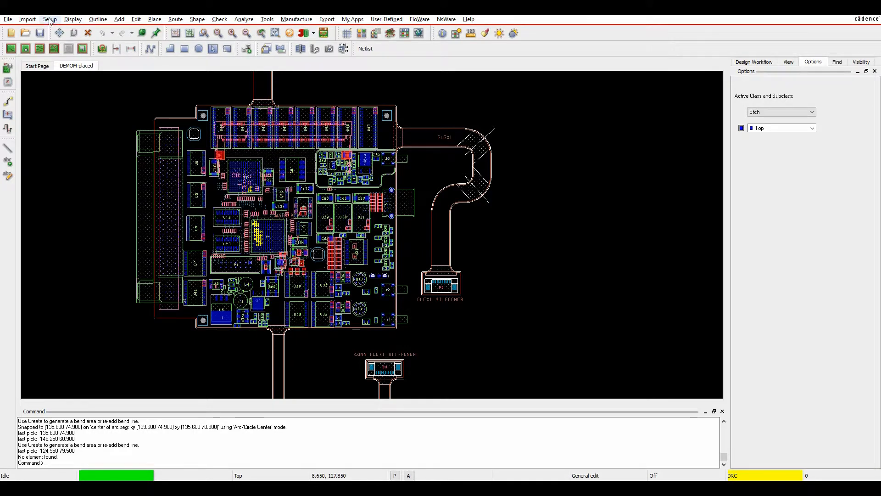
- Use Setup > Anchor 3D View to anchor the 3D view inside the rigid board outline
click(50, 18)
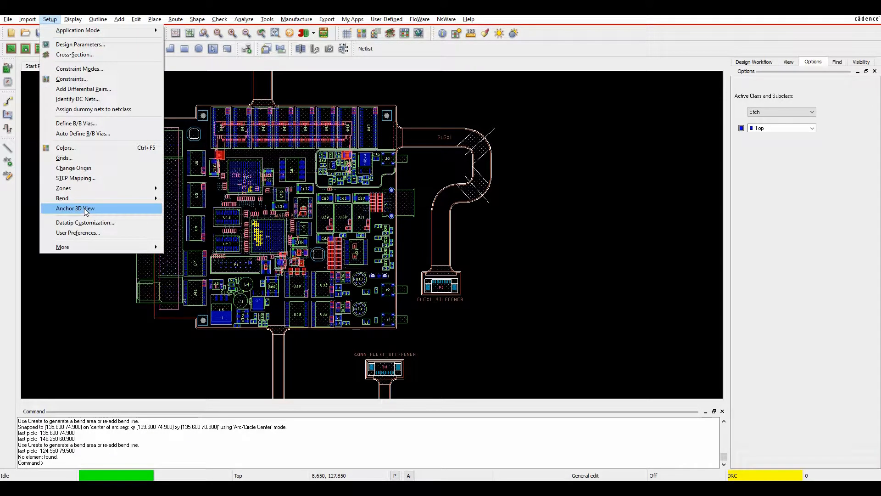
click(75, 208)
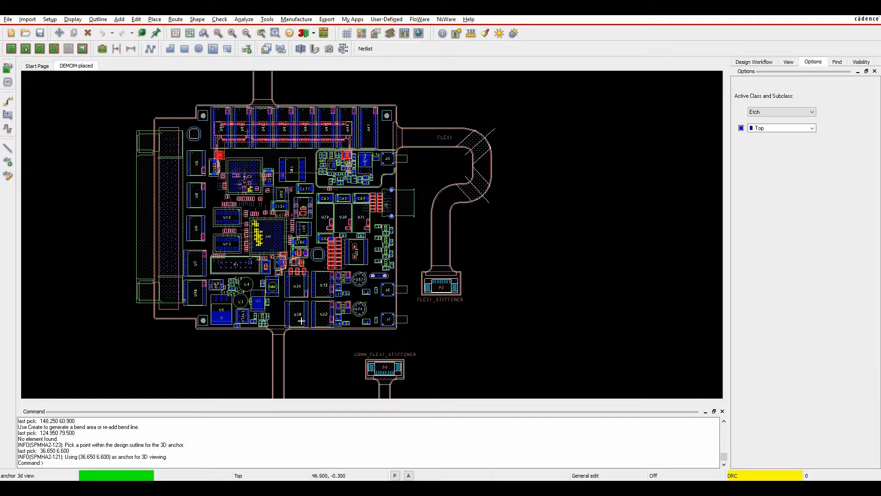
mouse_move(372, 219)
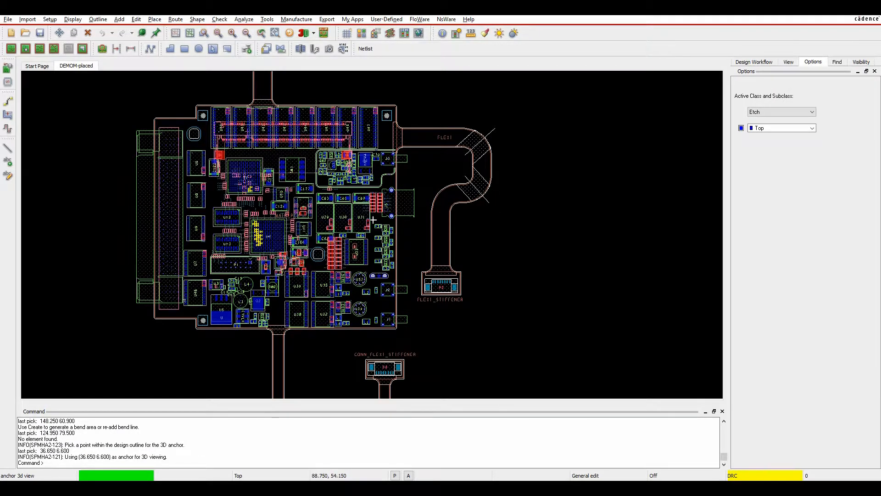
click(301, 32)
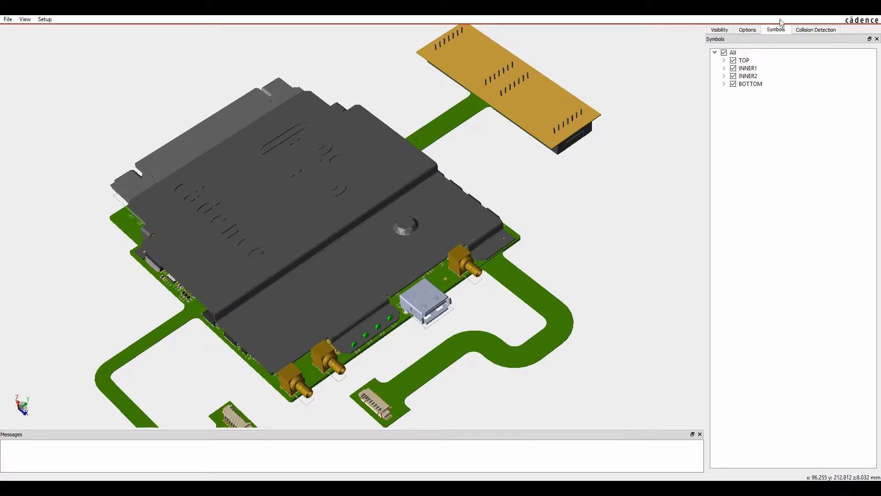
- Open the 3D Canvas Options tab showing BEND_1 and BEND_2 bend sliders at 0%
click(746, 30)
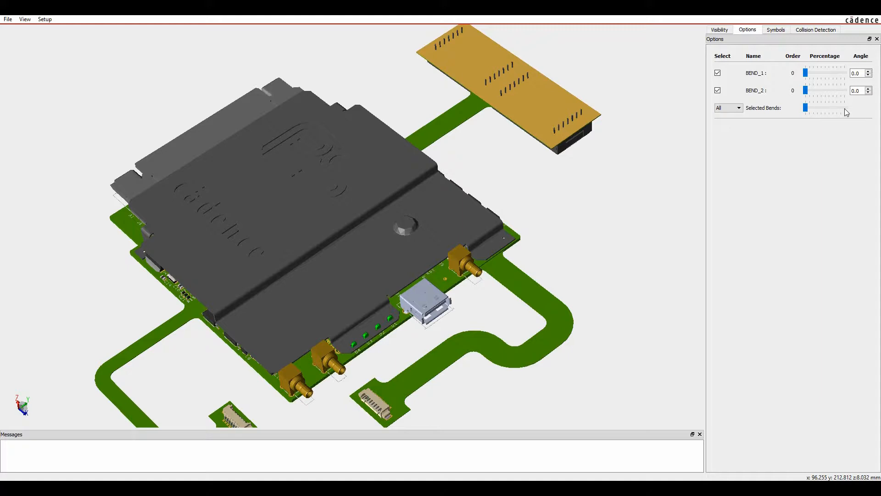